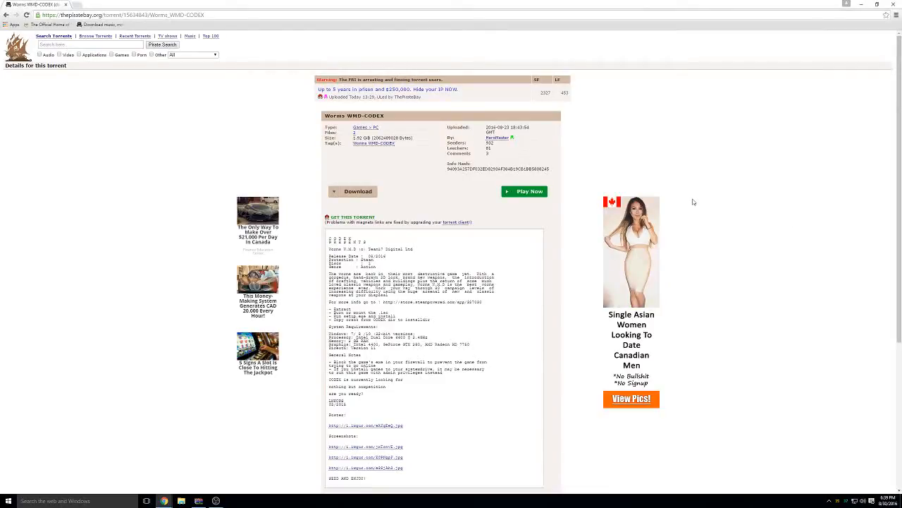
{"action": "mouse_move", "coordinate": [688, 172]}
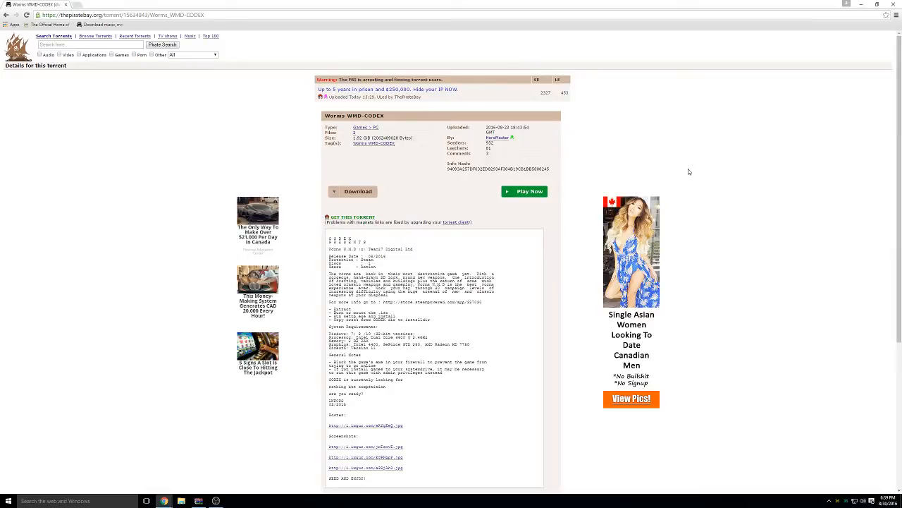
{"action": "mouse_move", "coordinate": [138, 96]}
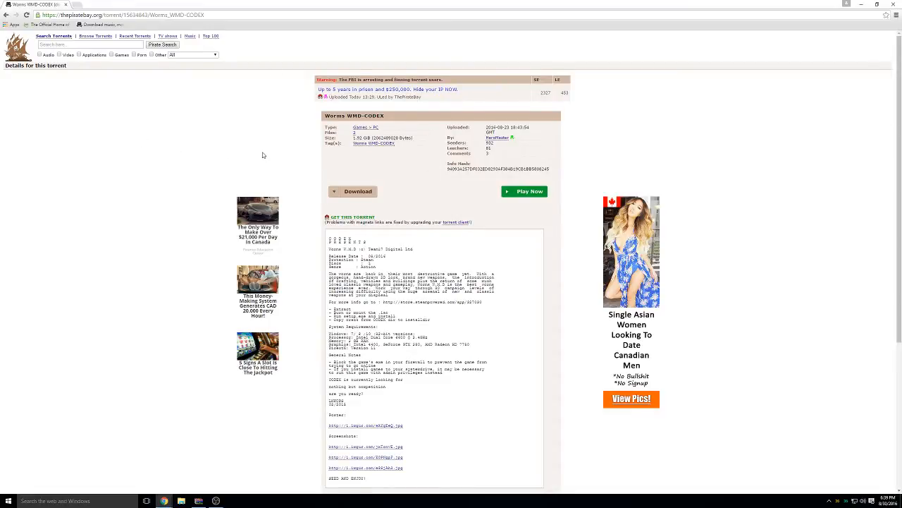
Add the Worms WMD-CODEX torrent to uTorrent's downloads and reveal the desktop
{"action": "left_click", "coordinate": [352, 192]}
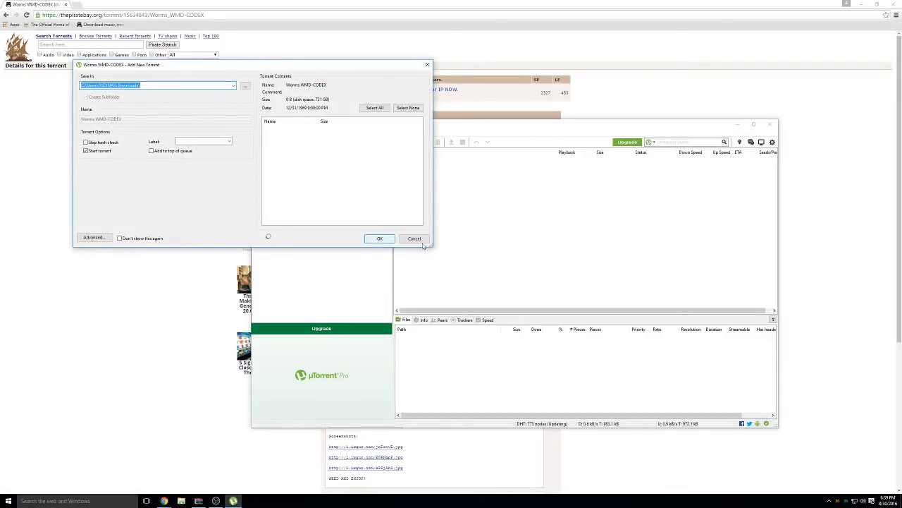
{"action": "left_click", "coordinate": [380, 238]}
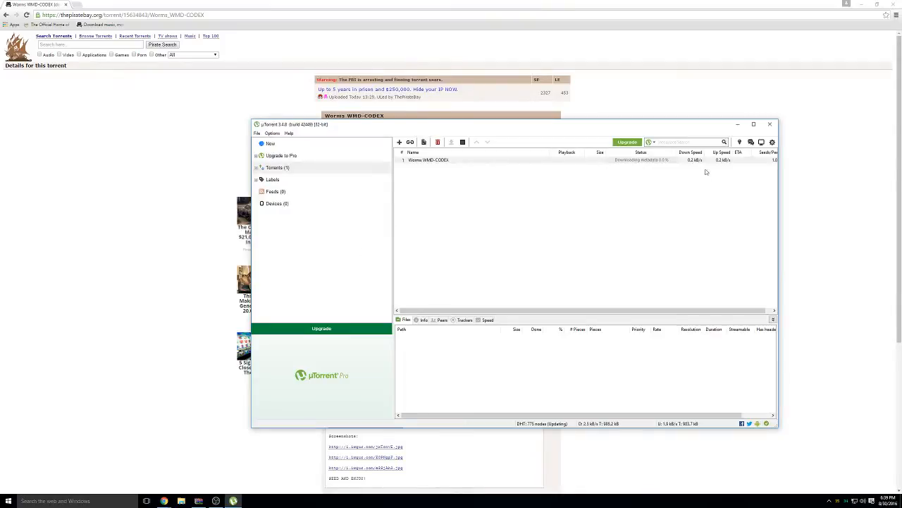
{"action": "left_click", "coordinate": [438, 141]}
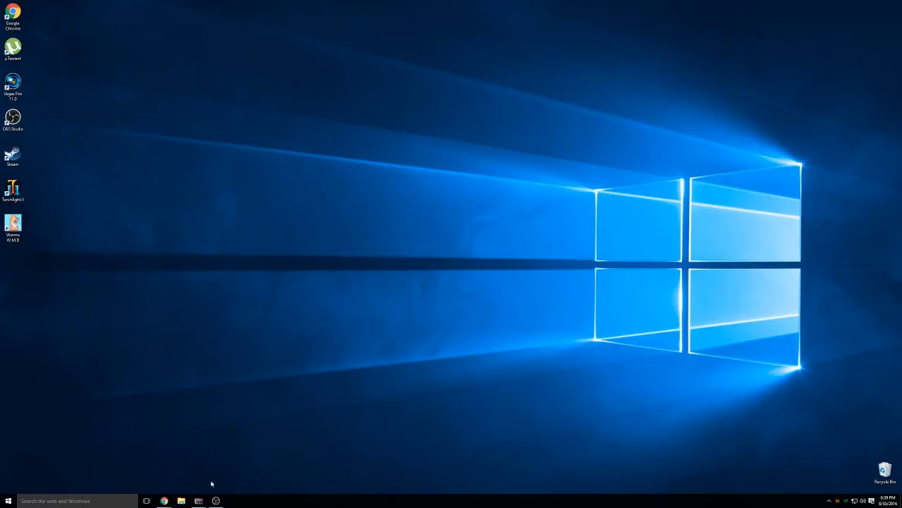
Browse to Downloads\Worms WMD-CODEX and select the game's disc image
{"action": "left_click", "coordinate": [181, 500]}
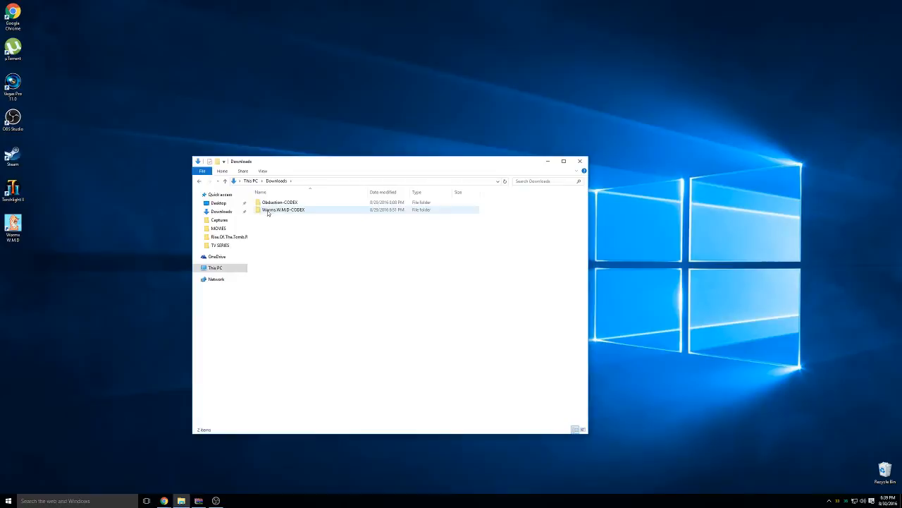
{"action": "mouse_move", "coordinate": [294, 208]}
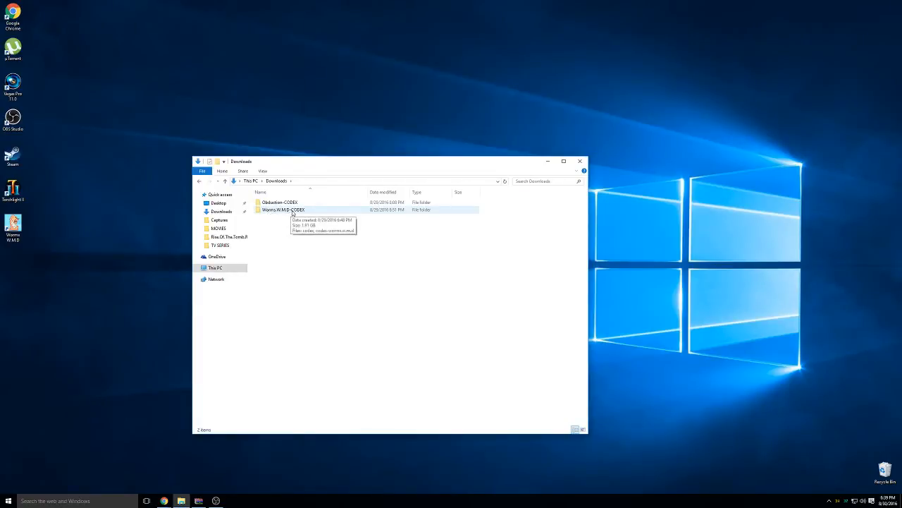
{"action": "double_click", "coordinate": [282, 208]}
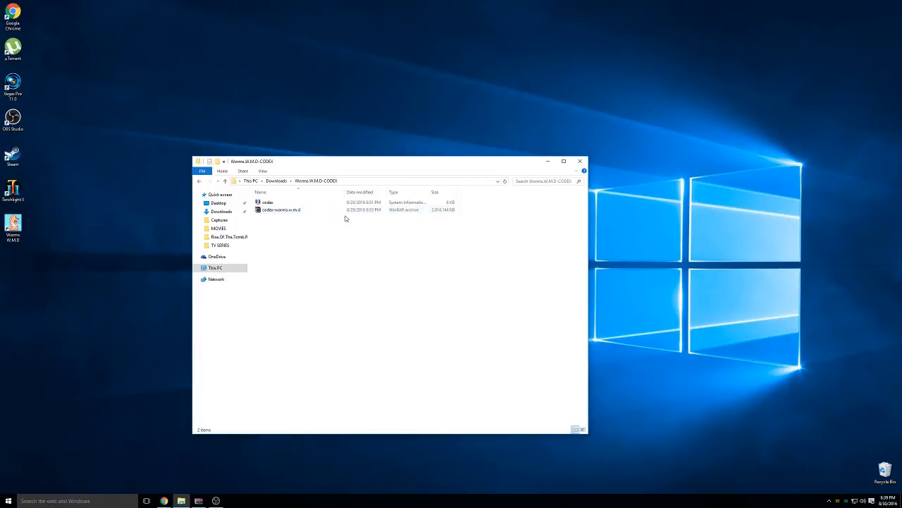
{"action": "left_click", "coordinate": [281, 209]}
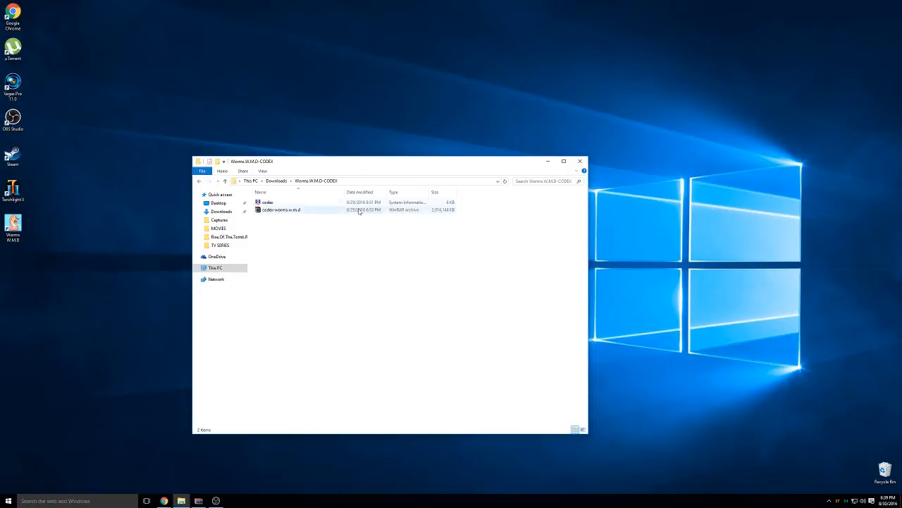
Load the Worms WMD-CODEX disc image into WinRAR and launch its setup
{"action": "double_click", "coordinate": [281, 208]}
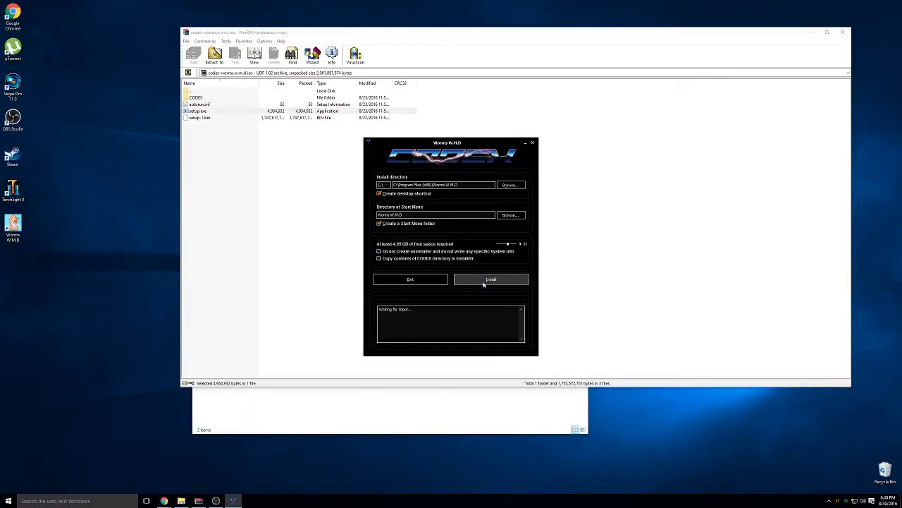
{"action": "mouse_move", "coordinate": [465, 299]}
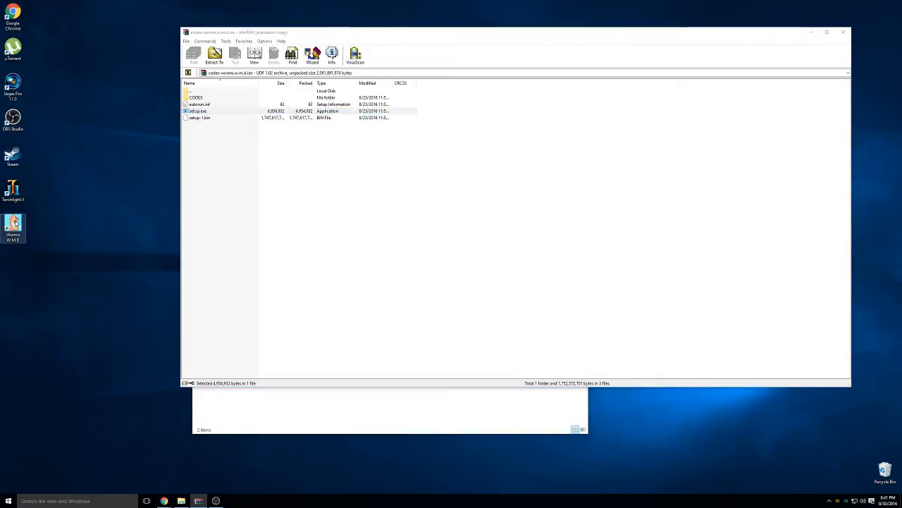
Reach Worms W.M.D's install folder via the desktop shortcut's Open file location
{"action": "right_click", "coordinate": [14, 224]}
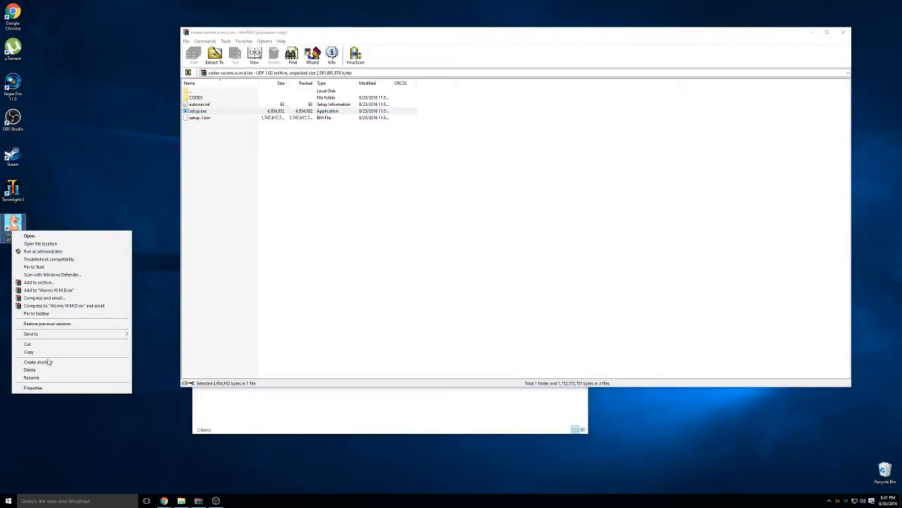
{"action": "left_click", "coordinate": [43, 383]}
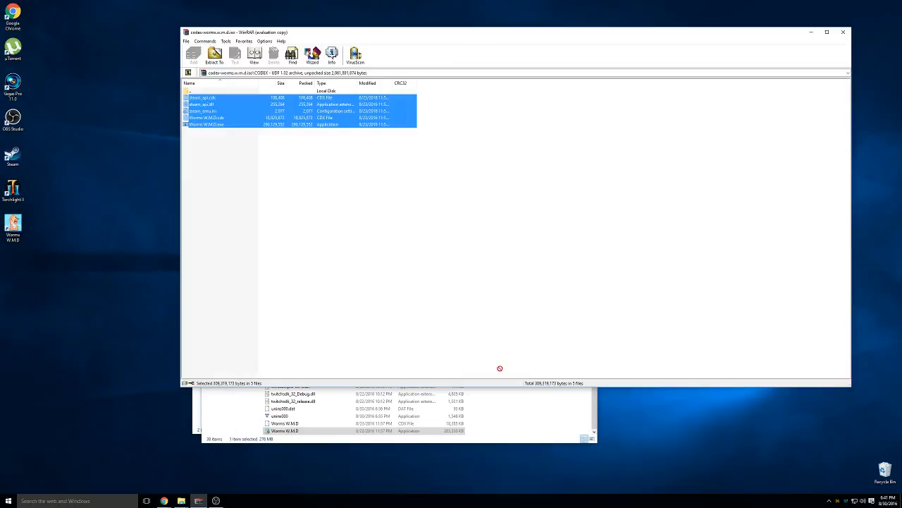
{"action": "mouse_move", "coordinate": [543, 416]}
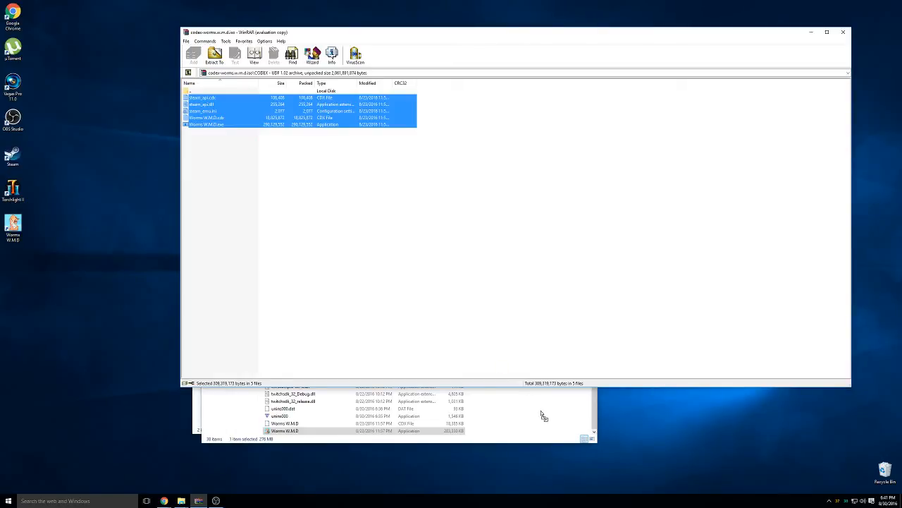
Copy the five CODEX crack files into the install folder, replacing the existing copies
{"action": "left_click", "coordinate": [214, 55]}
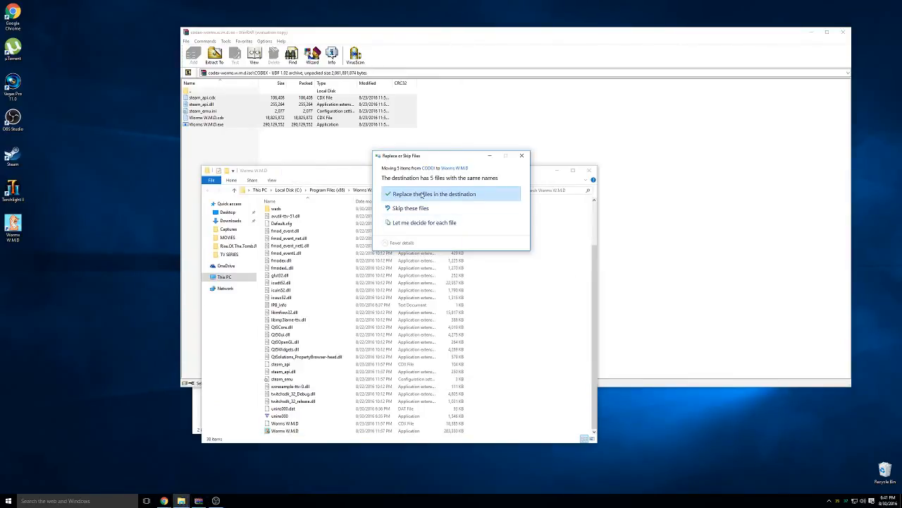
{"action": "left_click", "coordinate": [434, 193]}
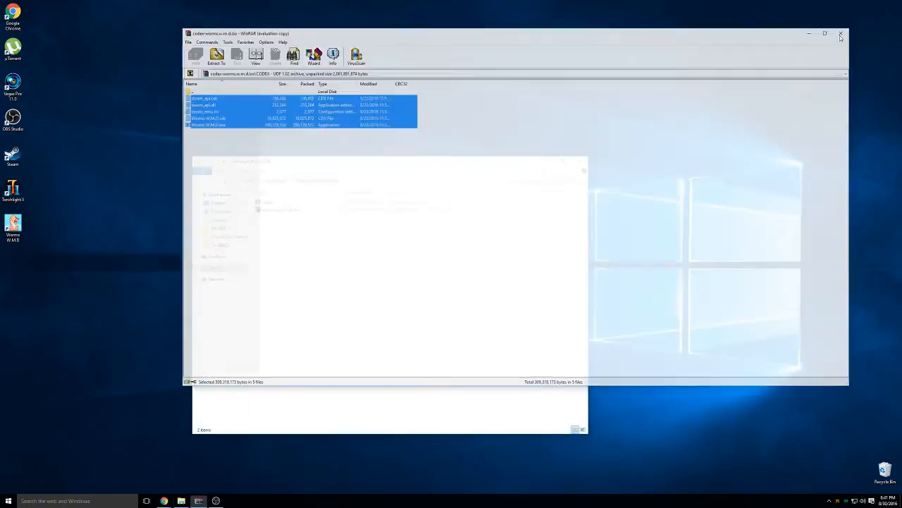
Close WinRAR and stop the OBS Studio screen recording
{"action": "left_click", "coordinate": [840, 34]}
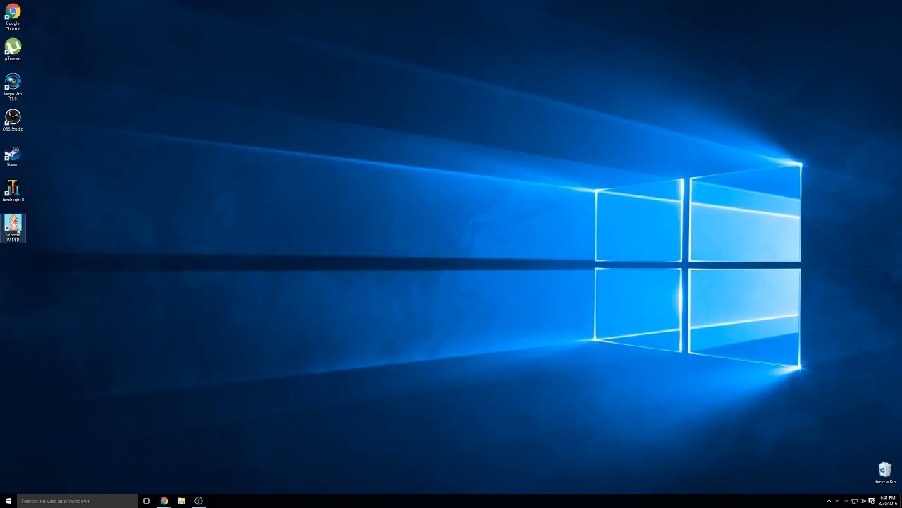
{"action": "mouse_move", "coordinate": [13, 226]}
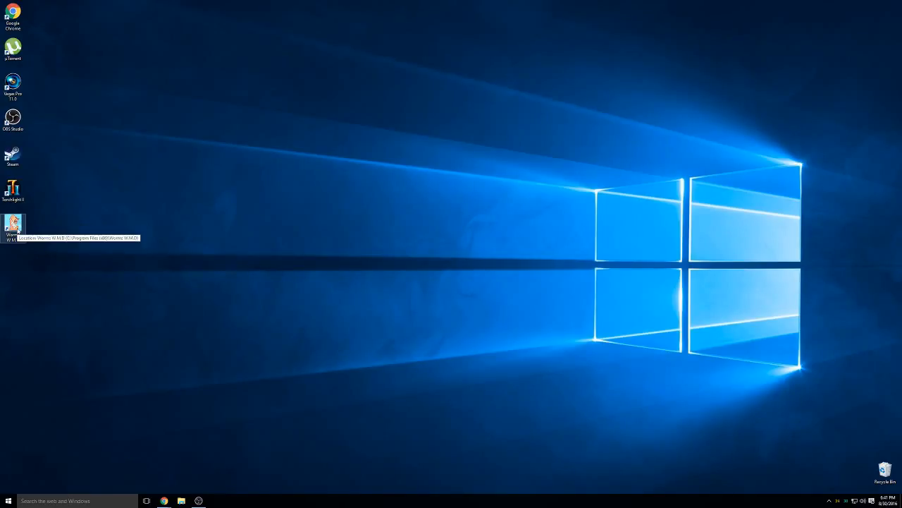
{"action": "mouse_move", "coordinate": [161, 370]}
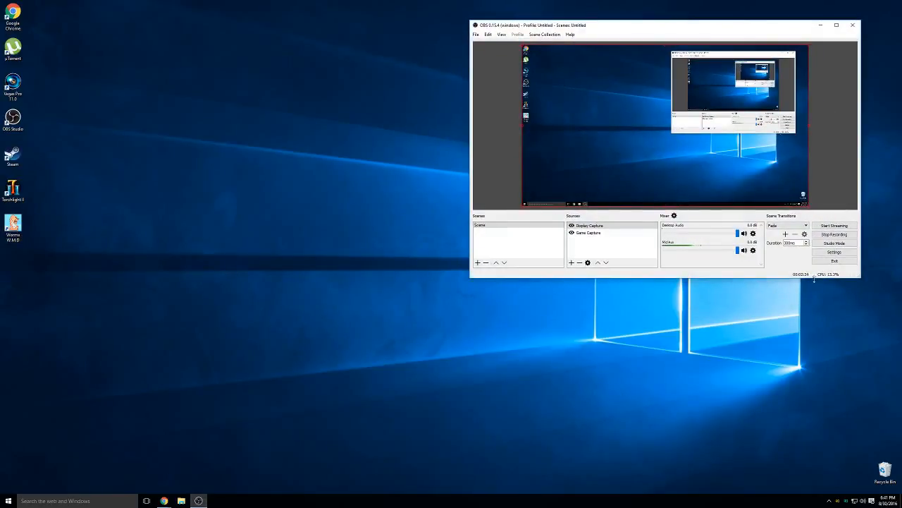
{"action": "left_click", "coordinate": [835, 234]}
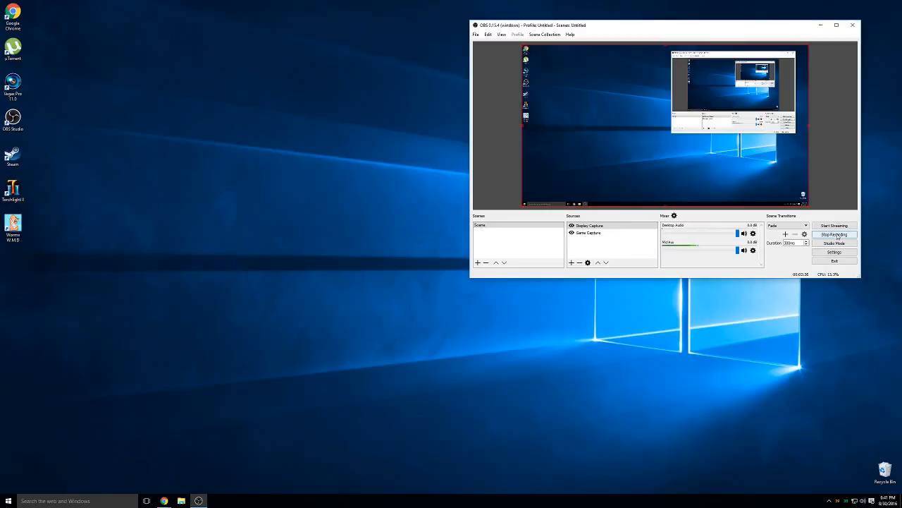